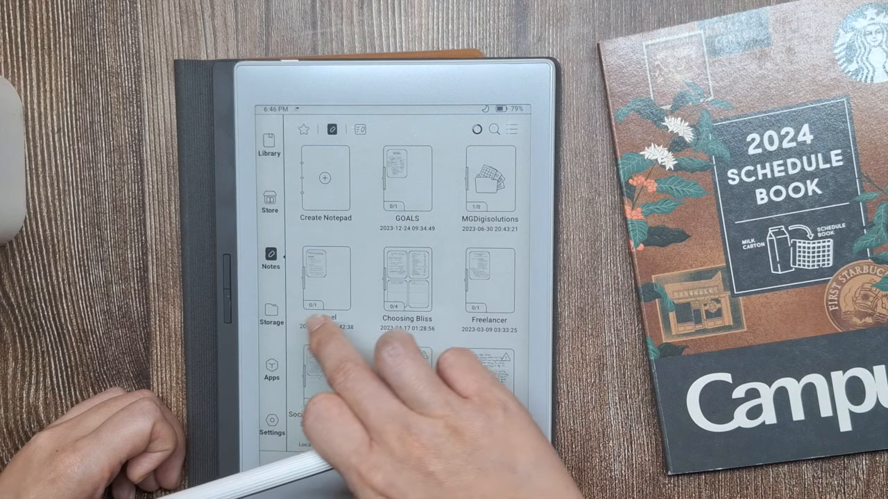
# - Go to the Library's Recent Reading shelf showing the 2023 and 2024 planners and books
pyautogui.click(269, 145)
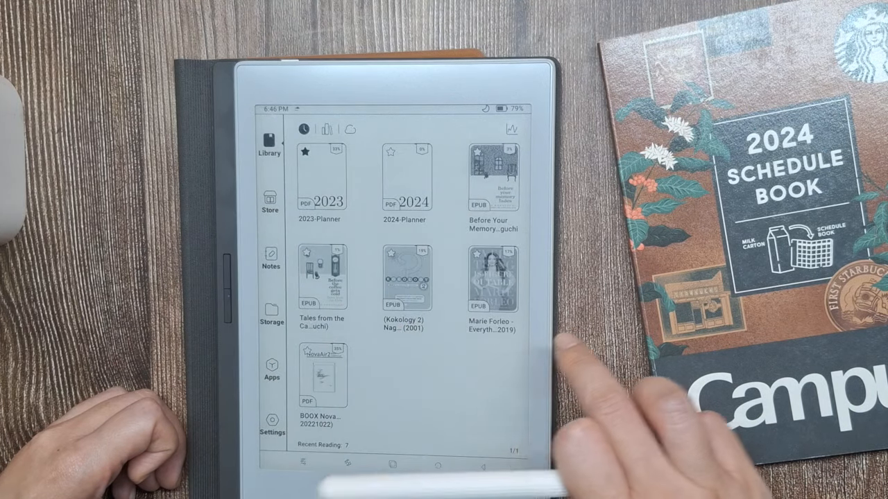